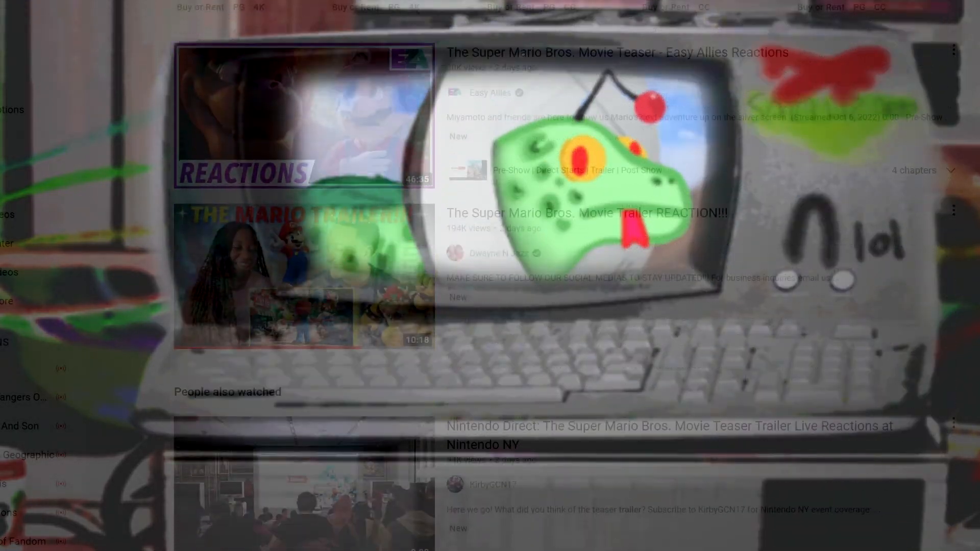
scroll(down, 3)
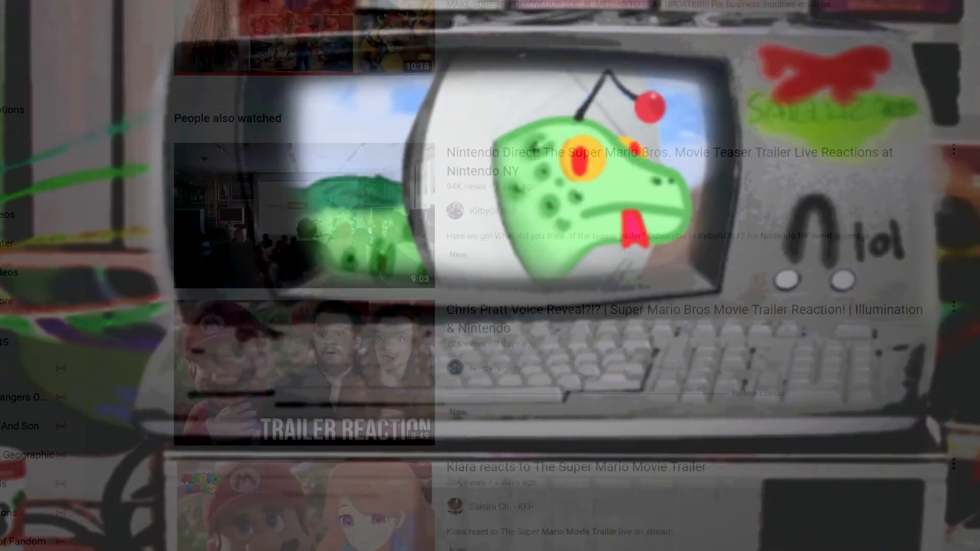
scroll(down, 3)
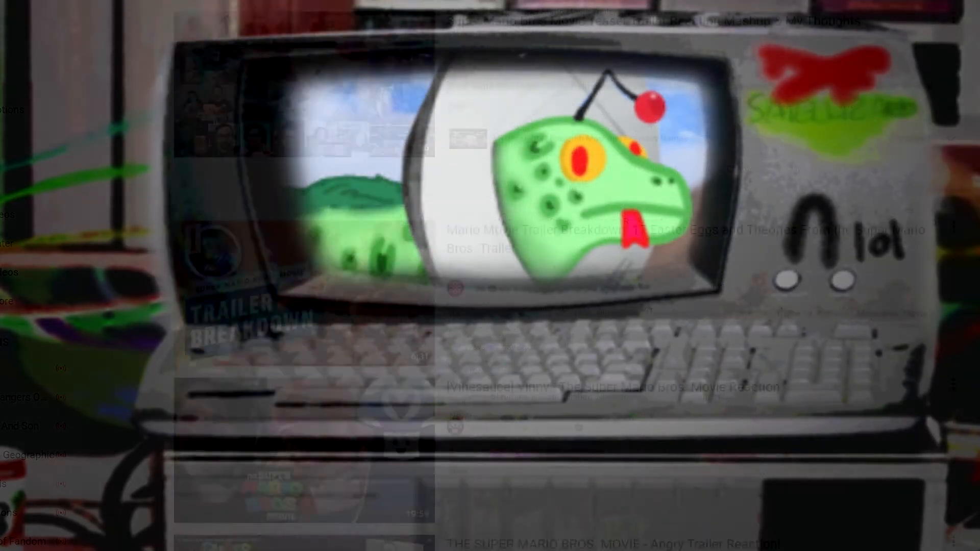